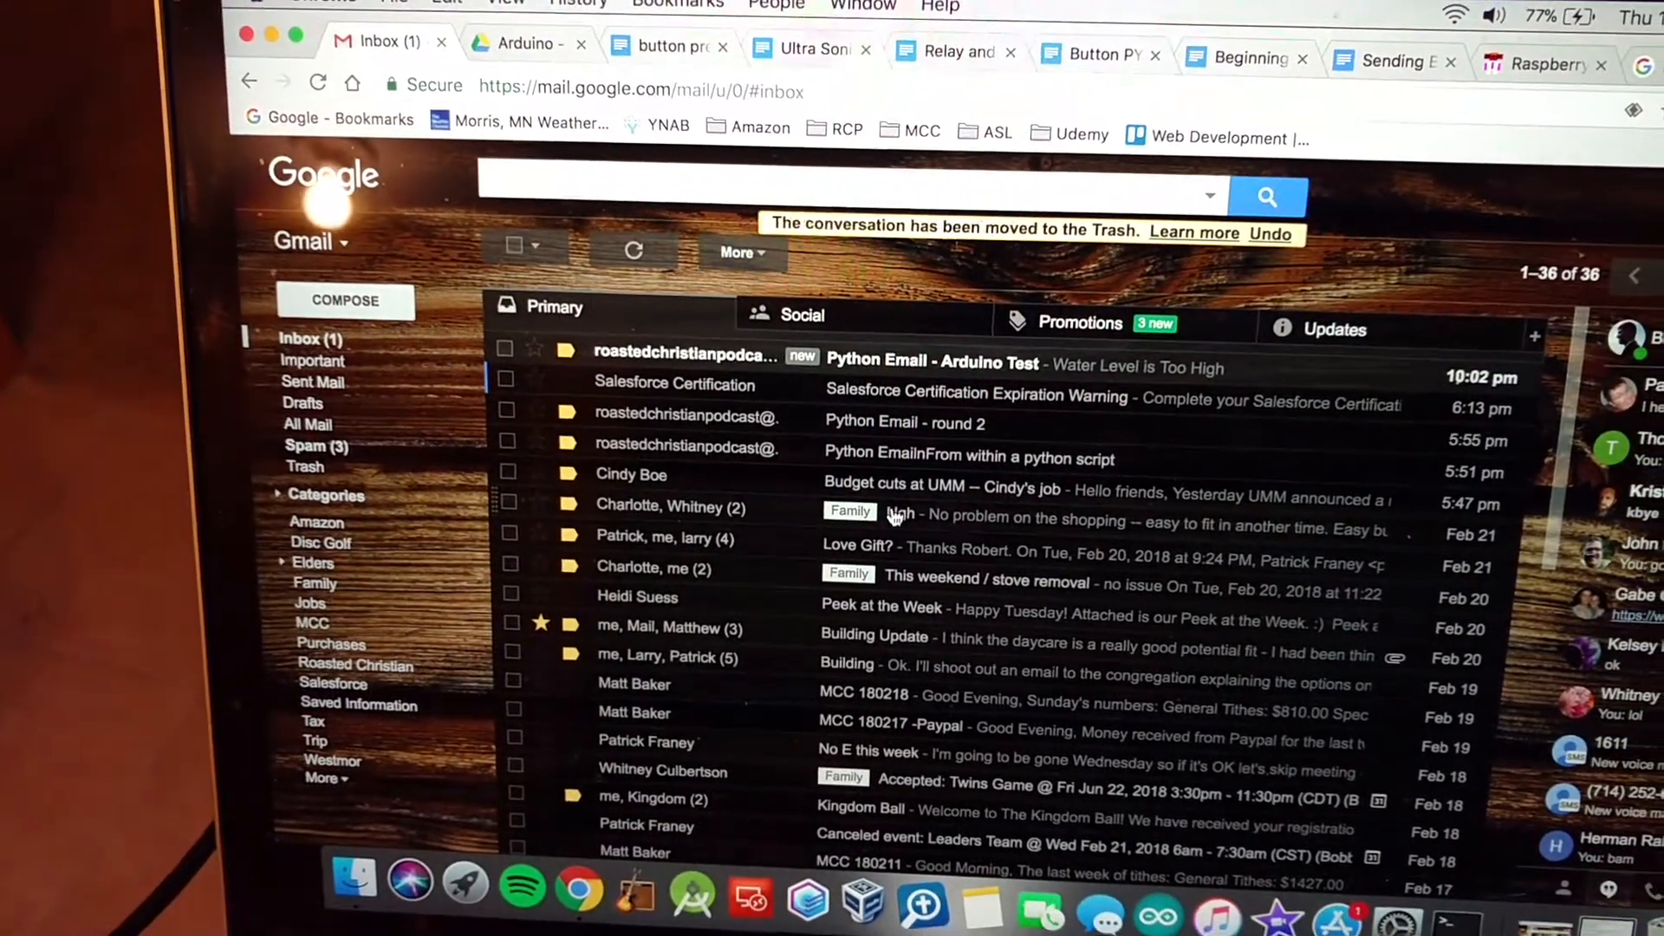
Open the top 'Python Email - Arduino Test' conversation in the Primary inbox.
left_click(932, 367)
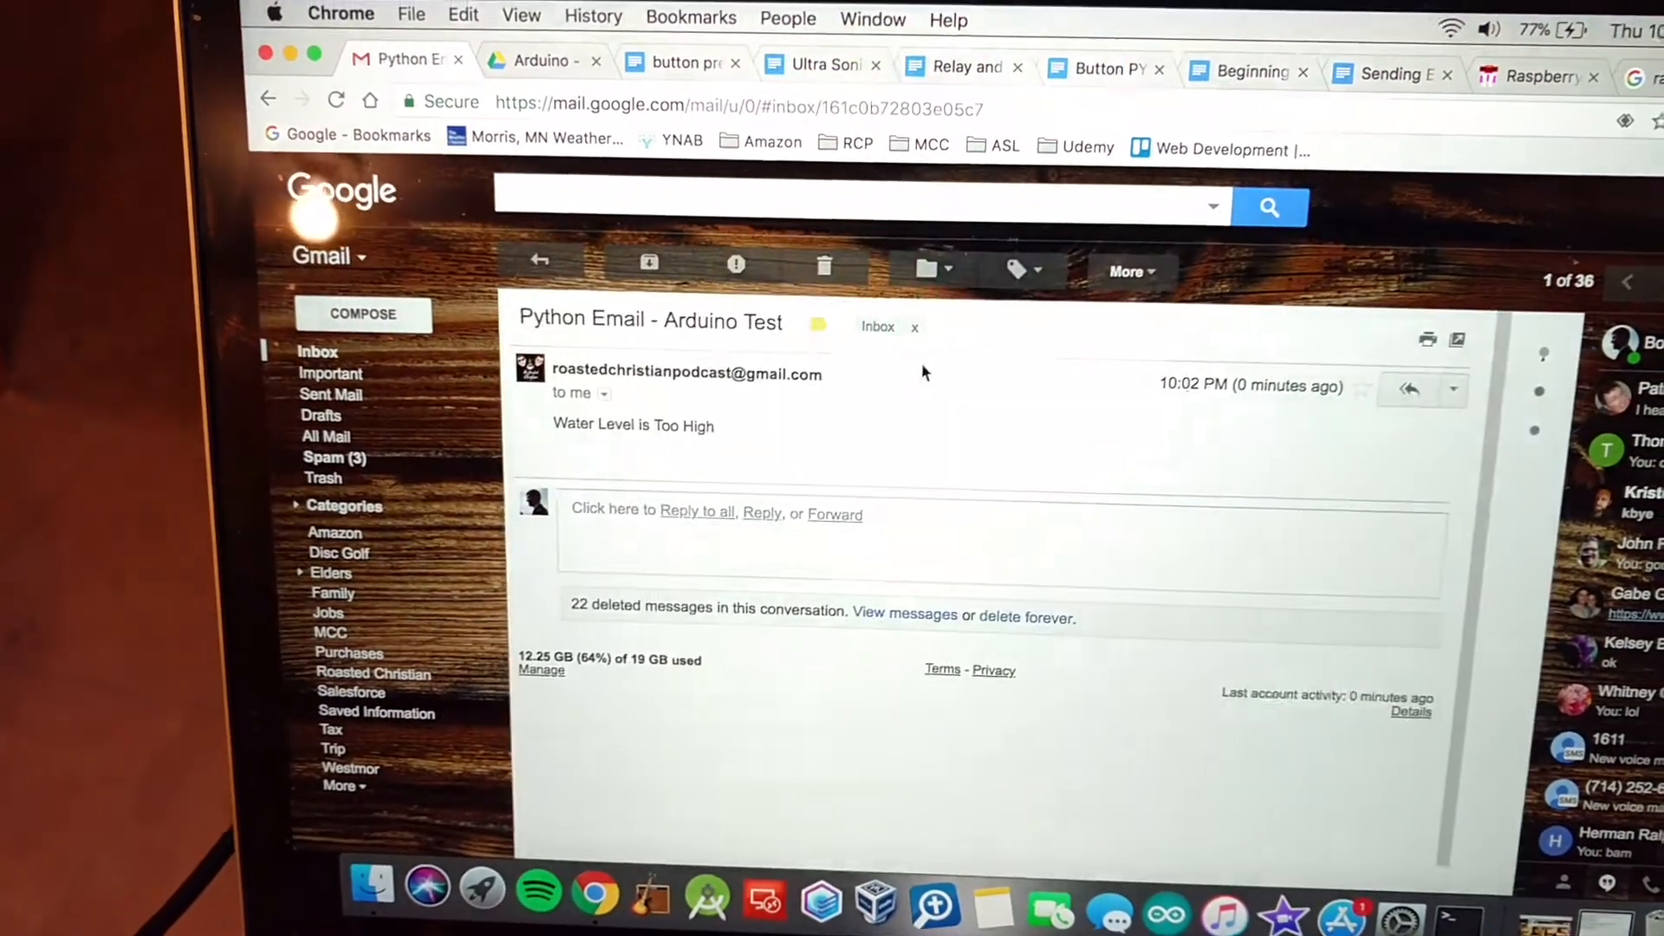